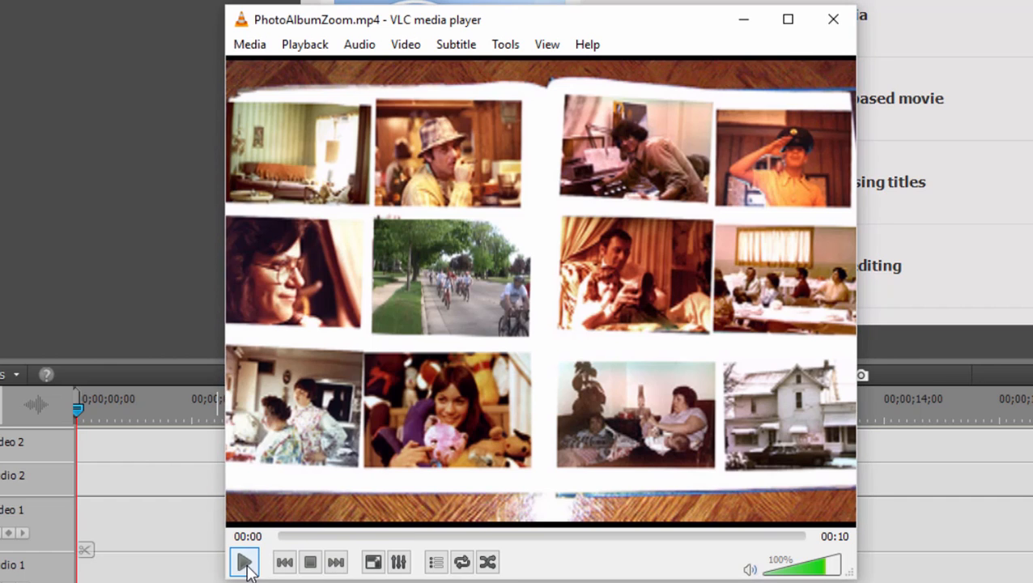
Step: Play the PhotoAlbumZoom.mp4 example in VLC, then stop it and close the player
{"action": "left_click", "coordinate": [247, 560]}
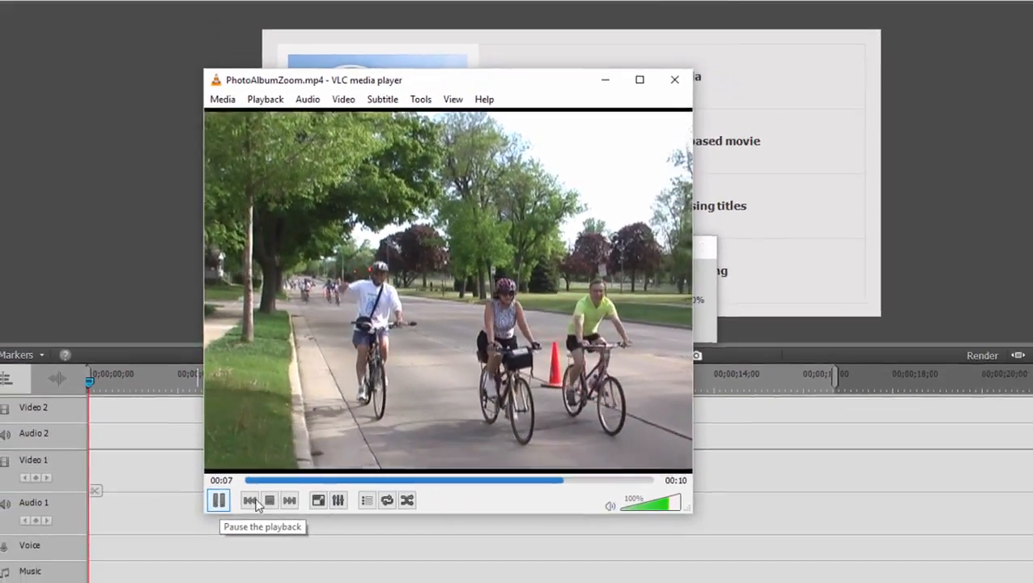
{"action": "left_click", "coordinate": [671, 79]}
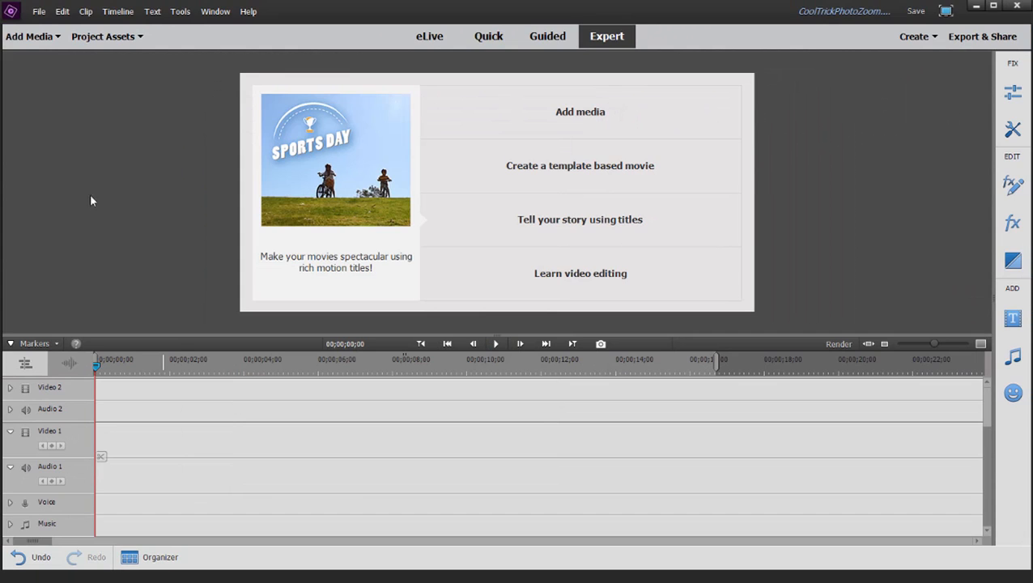
Step: Import photo album.jpg and BikeDriveby.avi, placing BikeDriveby.avi at the start of Video 1
{"action": "left_click", "coordinate": [106, 37]}
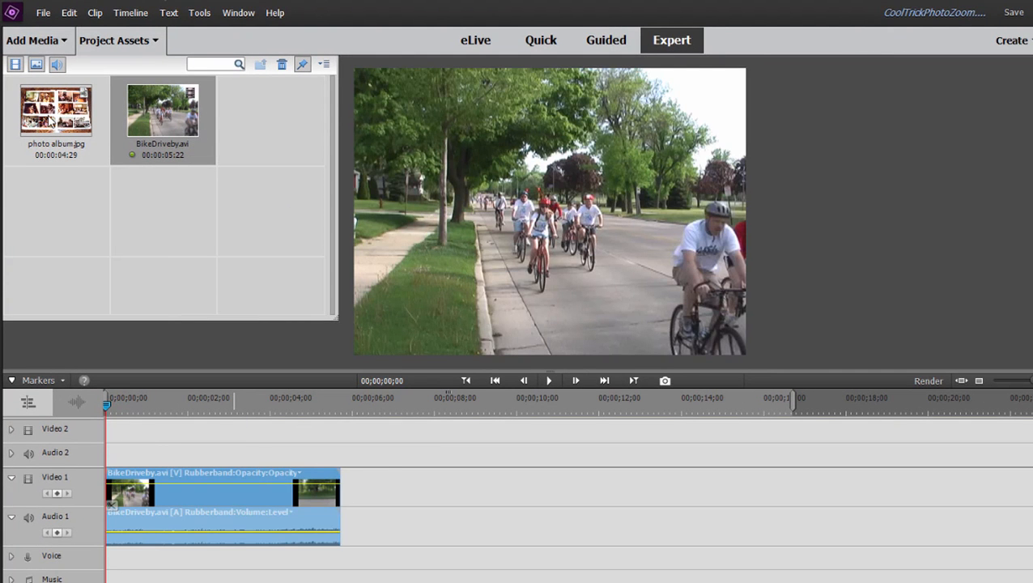
{"action": "mouse_move", "coordinate": [162, 110]}
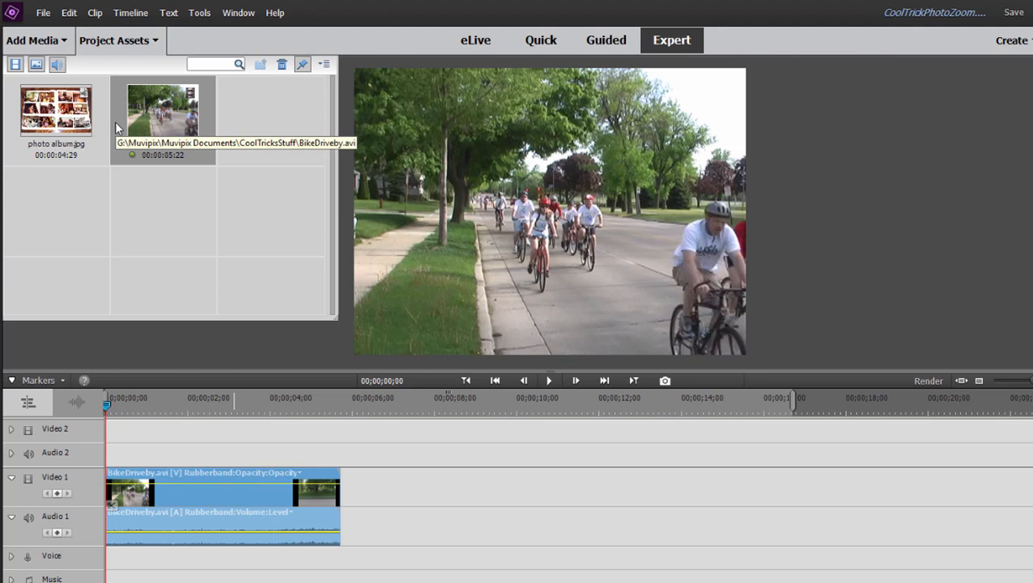
{"action": "mouse_move", "coordinate": [137, 371]}
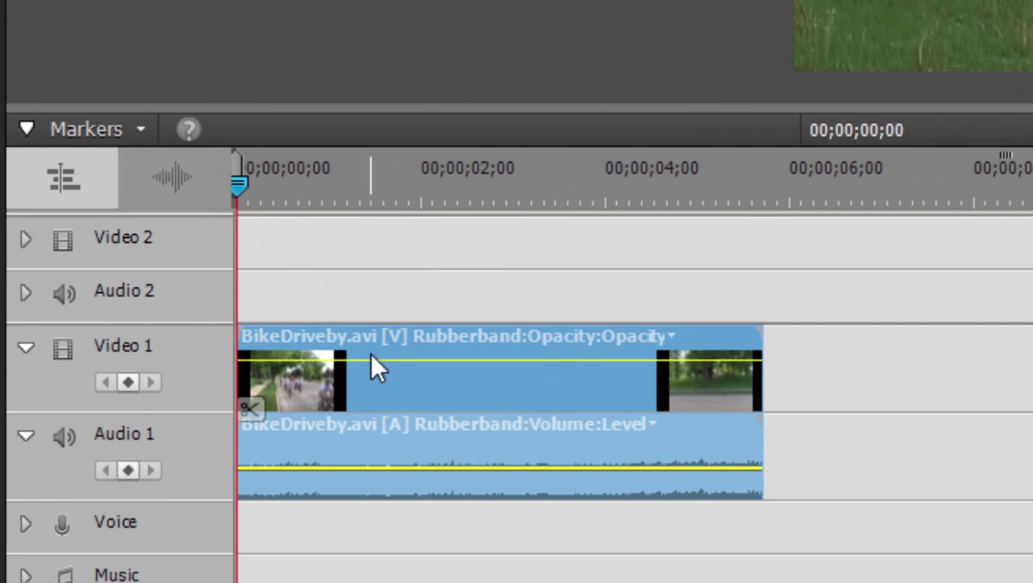
{"action": "mouse_move", "coordinate": [932, 208]}
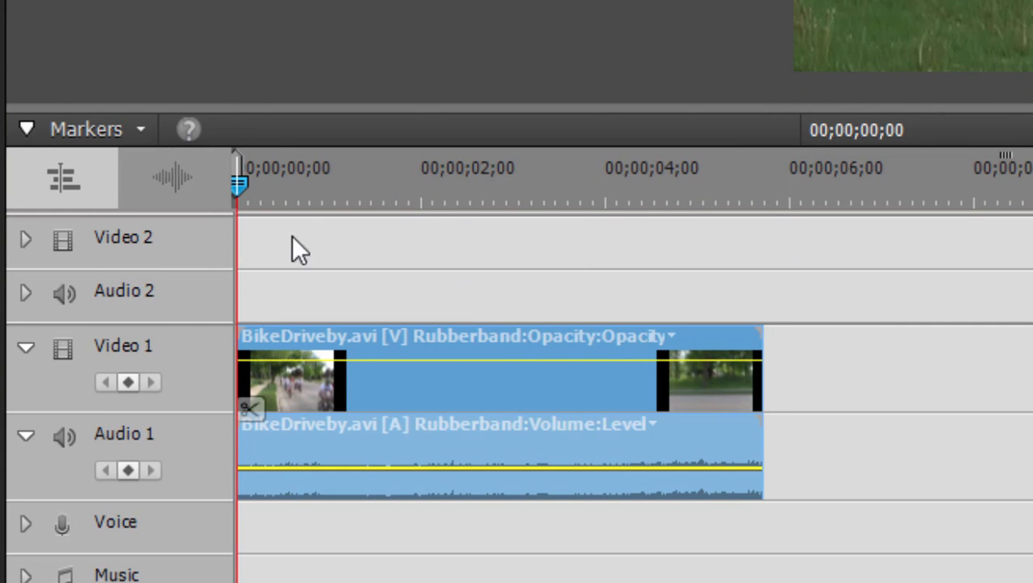
{"action": "mouse_move", "coordinate": [802, 225]}
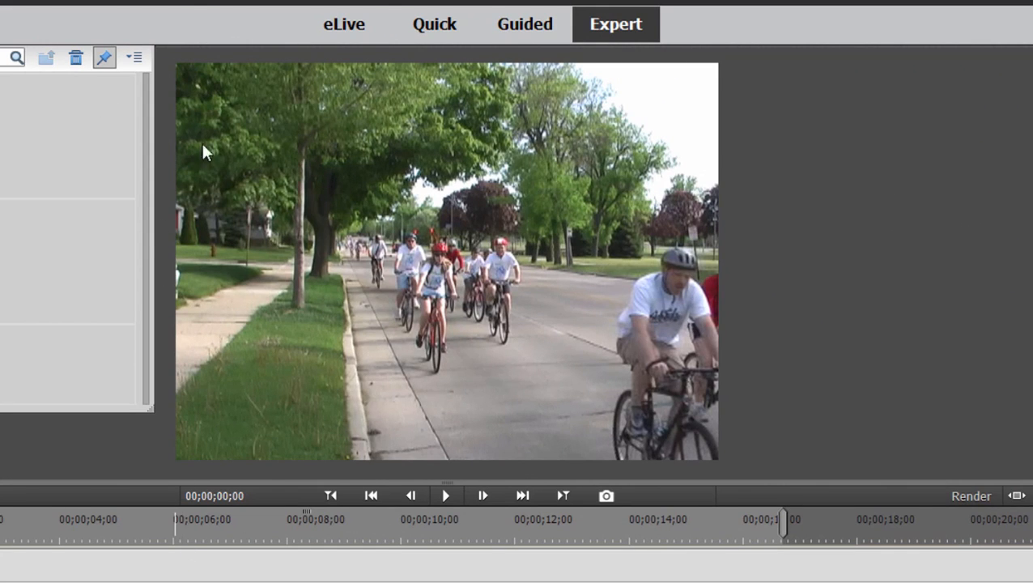
{"action": "mouse_move", "coordinate": [783, 442]}
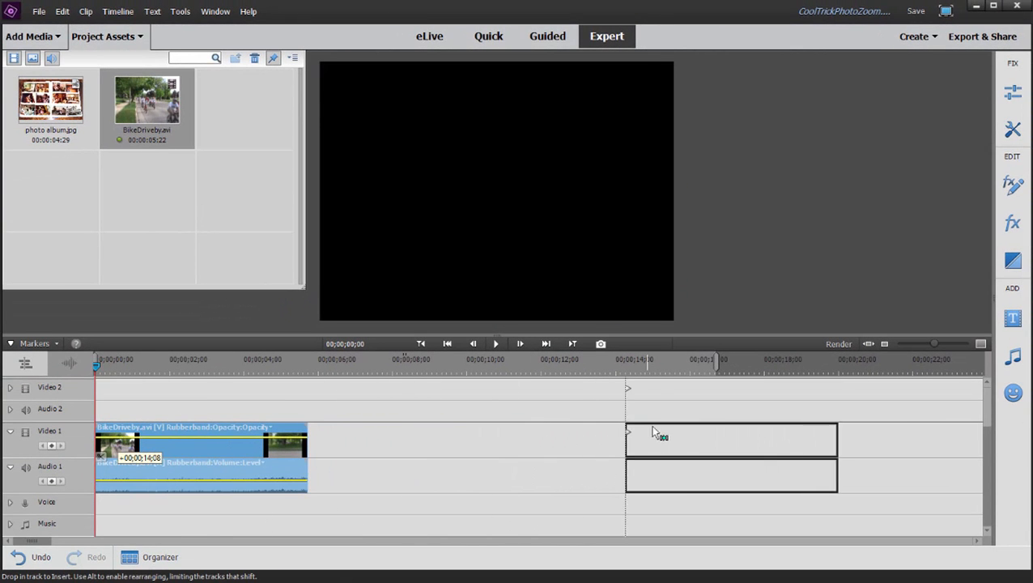
Step: Move BikeDriveby.avi along Video 1 to about 00;00;14;08
{"action": "left_click_drag", "start_coordinate": [201, 441], "coordinate": [776, 441]}
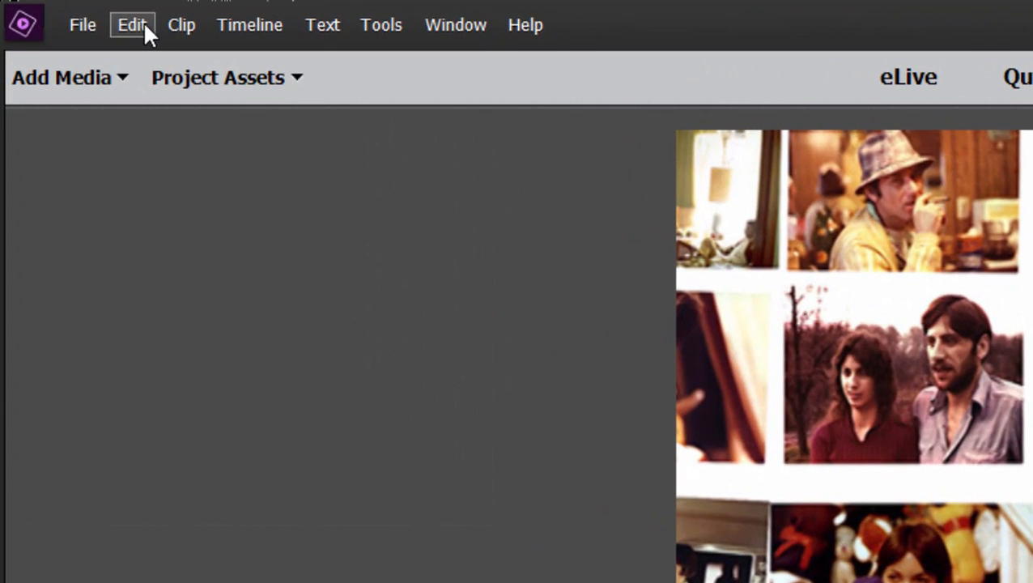
{"action": "left_click", "coordinate": [128, 25]}
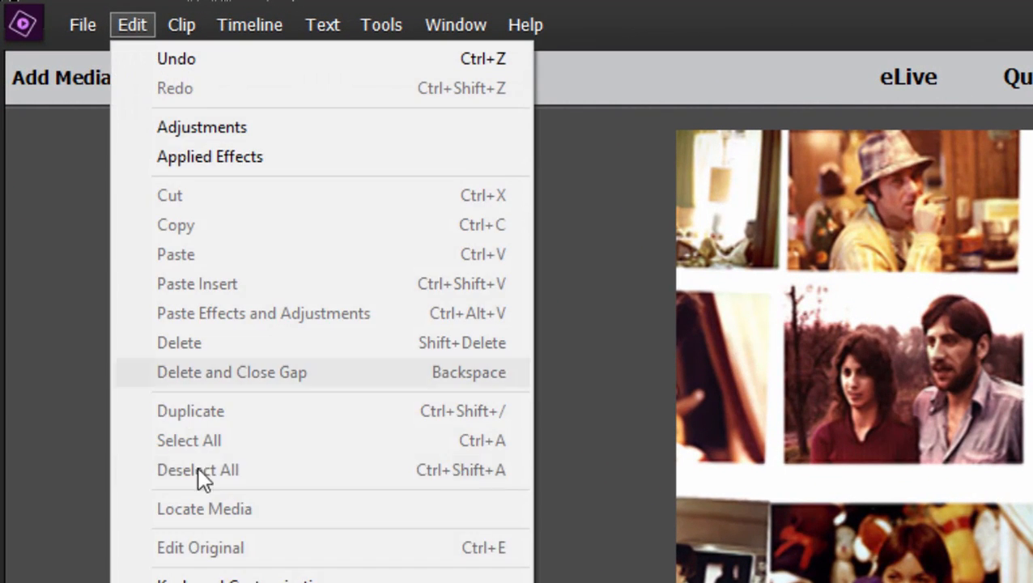
{"action": "left_click", "coordinate": [66, 373]}
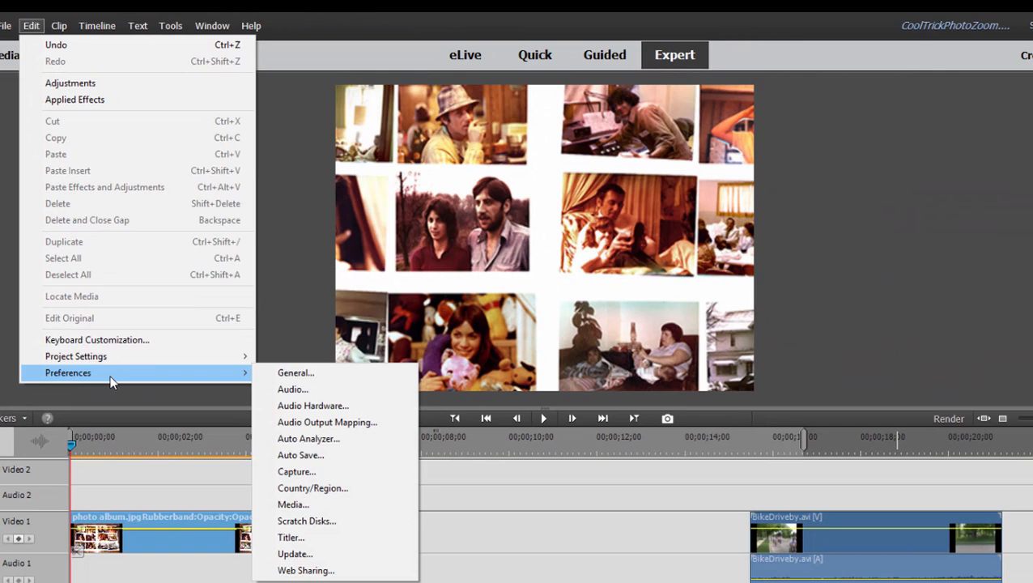
{"action": "mouse_move", "coordinate": [292, 373]}
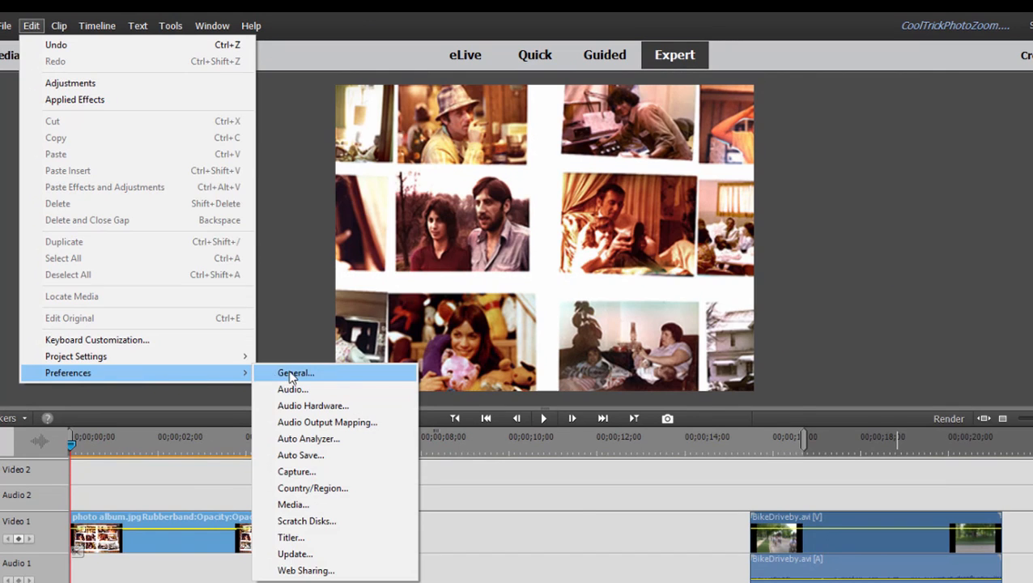
{"action": "left_click", "coordinate": [297, 372]}
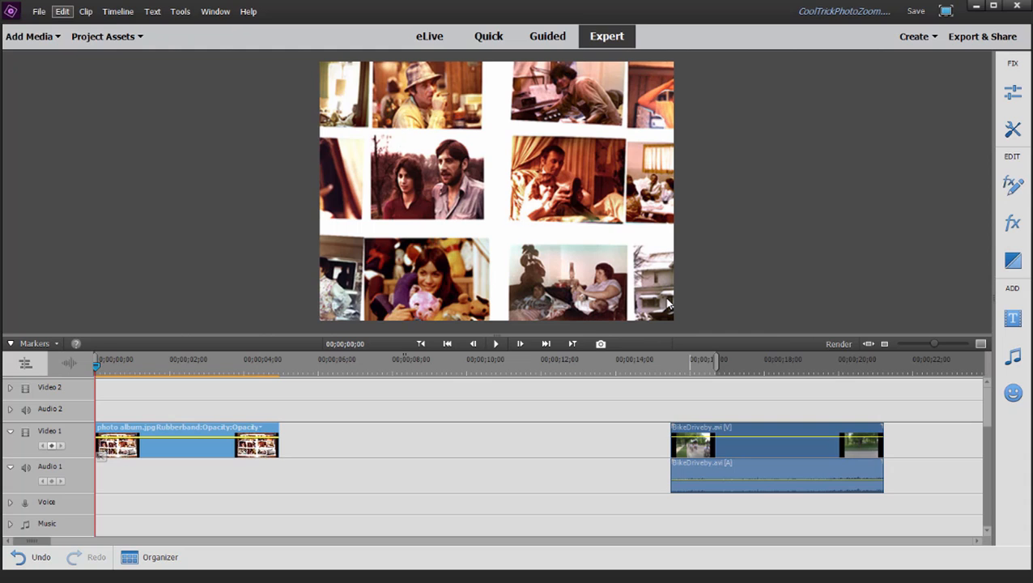
{"action": "mouse_move", "coordinate": [214, 452]}
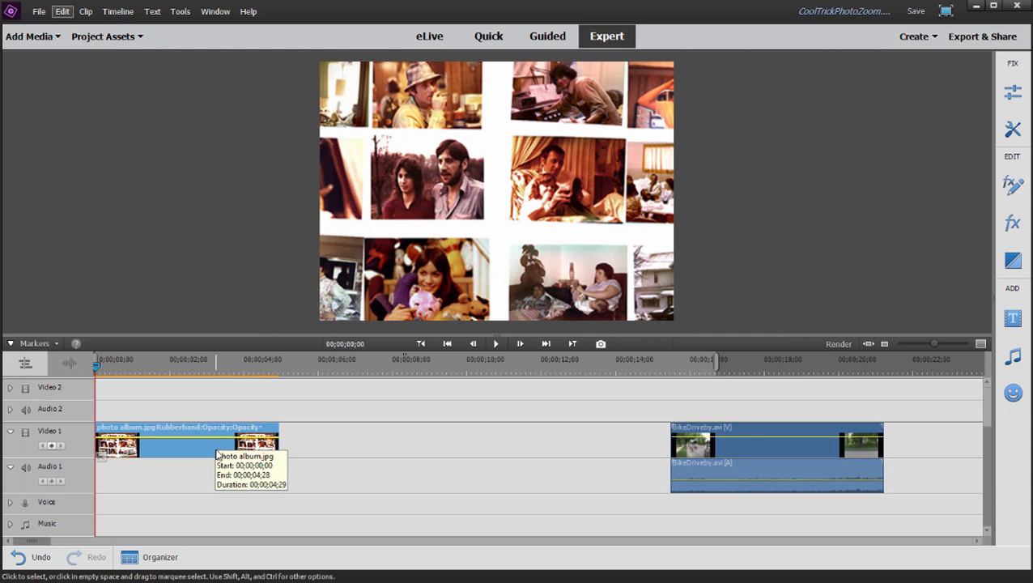
{"action": "mouse_move", "coordinate": [961, 196]}
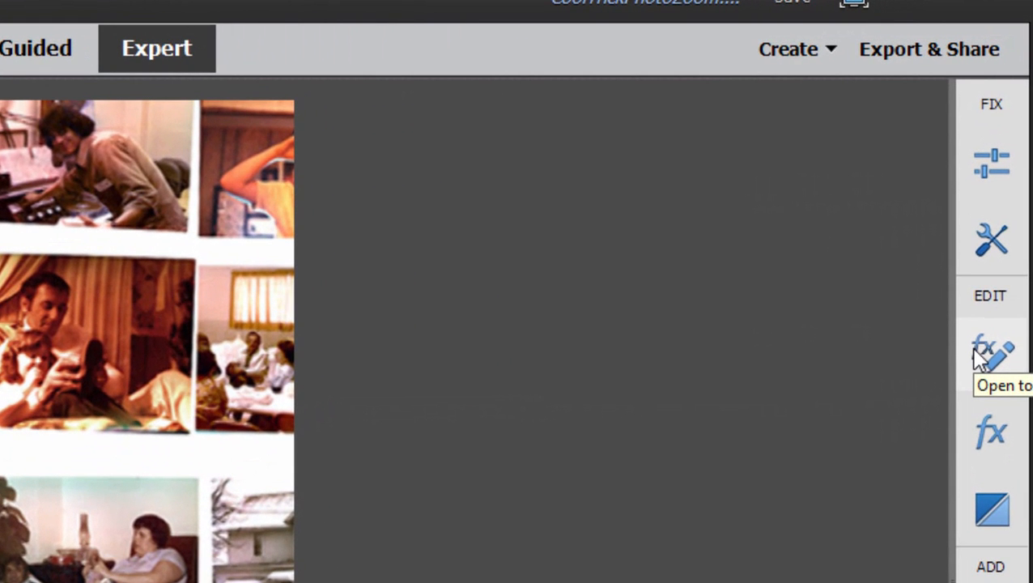
Step: Open Applied Effects for the photo album clip and expand its Motion settings
{"action": "left_click", "coordinate": [986, 364]}
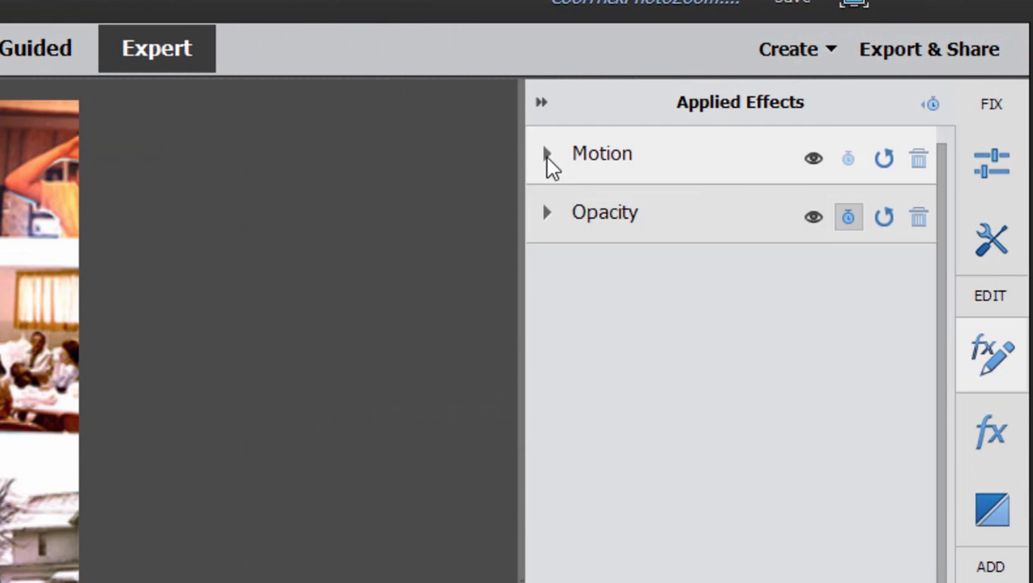
{"action": "left_click", "coordinate": [551, 153]}
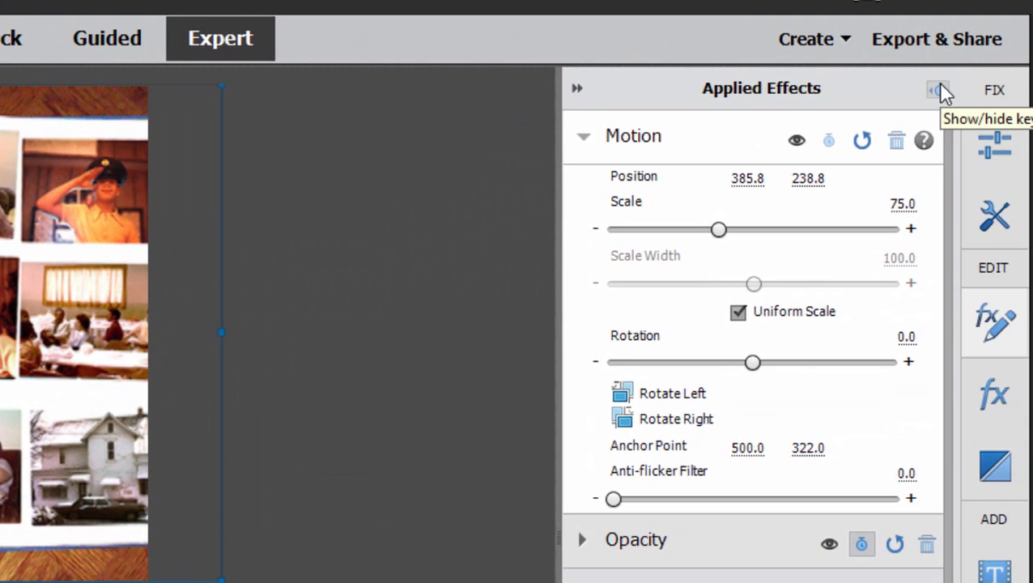
Step: Reveal the effects keyframe timeline and turn on Motion animation for the photo album clip
{"action": "left_click", "coordinate": [934, 89]}
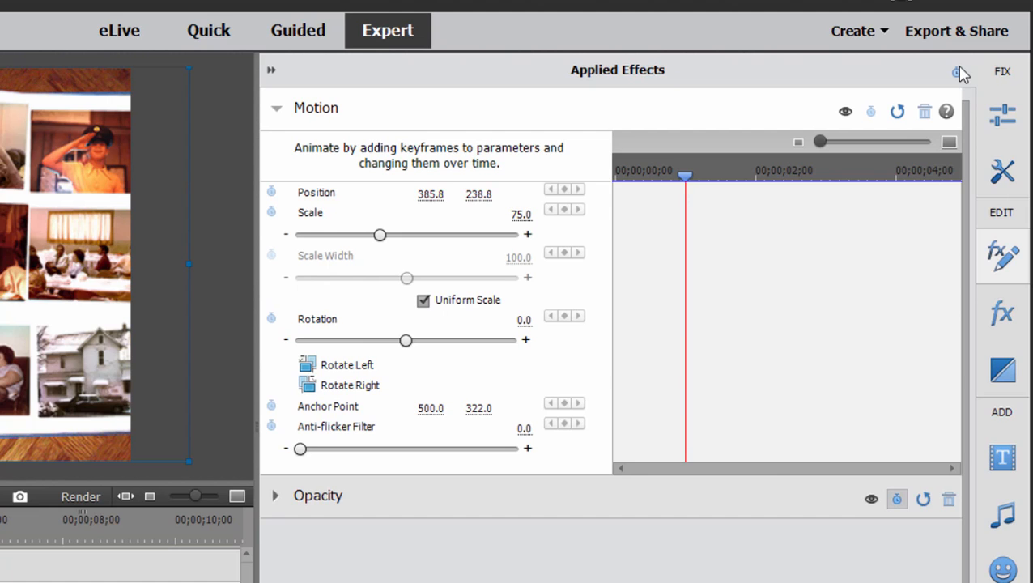
{"action": "mouse_move", "coordinate": [869, 112]}
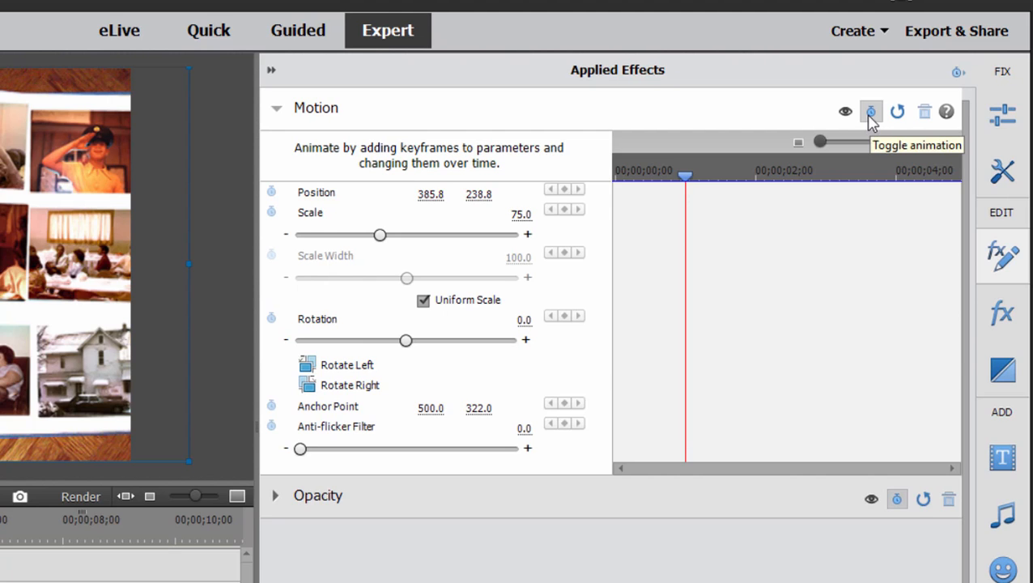
{"action": "left_click", "coordinate": [868, 110]}
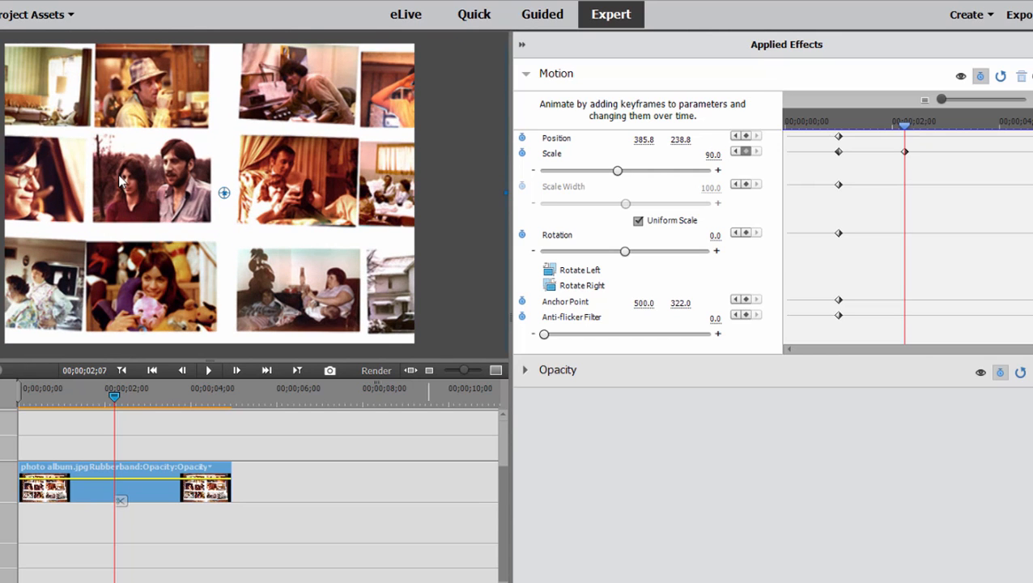
Step: Drag the photo album right in the Monitor to position 460.6, 248.2 at two seconds
{"action": "left_click_drag", "start_coordinate": [224, 193], "coordinate": [263, 197]}
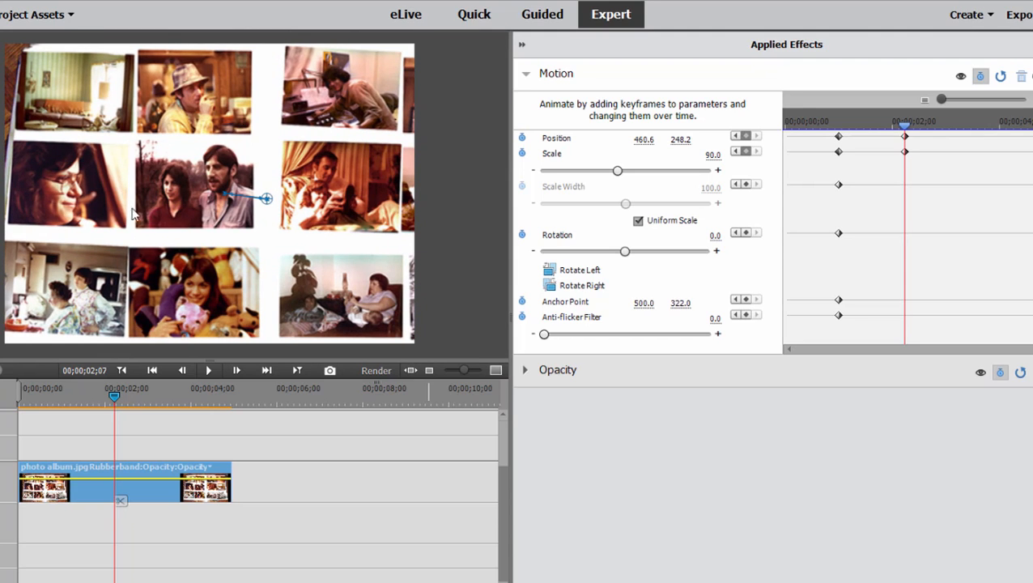
{"action": "mouse_move", "coordinate": [179, 228]}
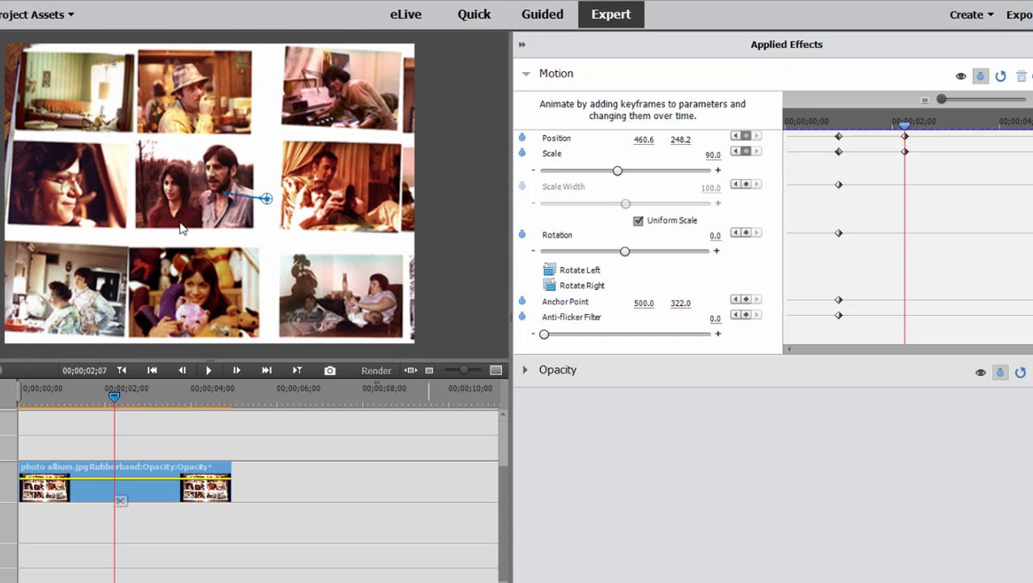